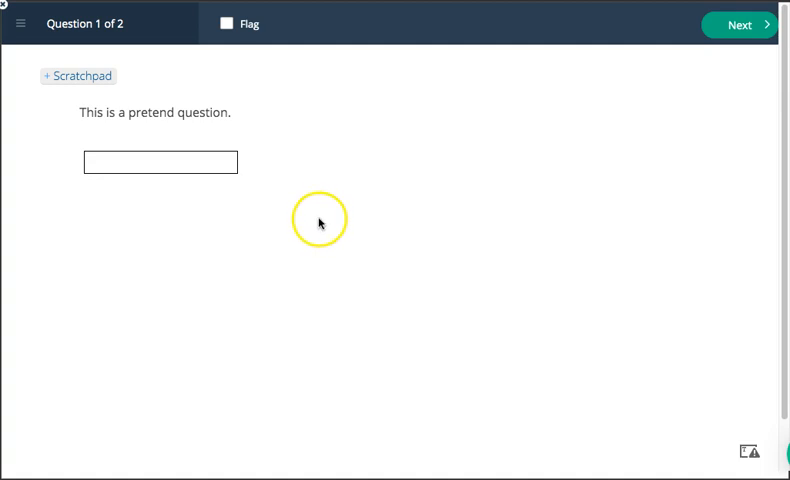
mouse_move(198, 107)
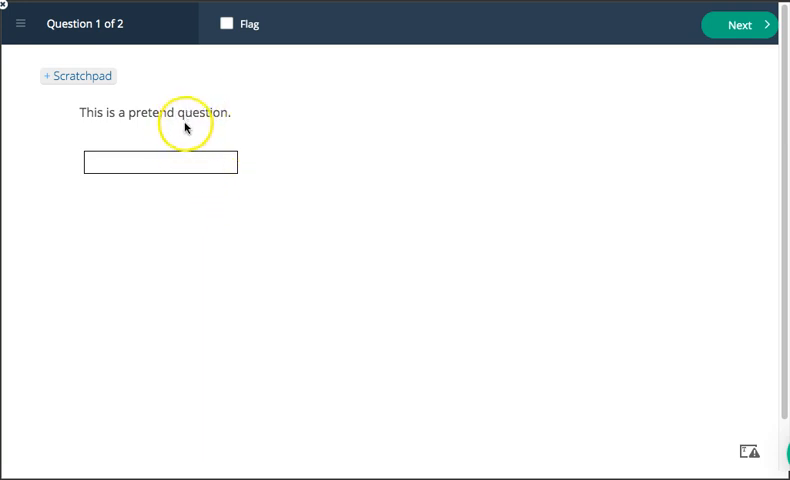
mouse_move(250, 148)
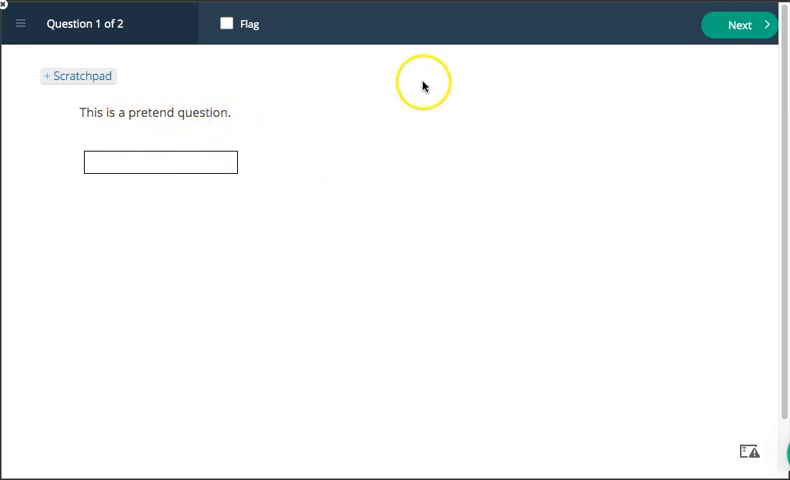
mouse_move(260, 177)
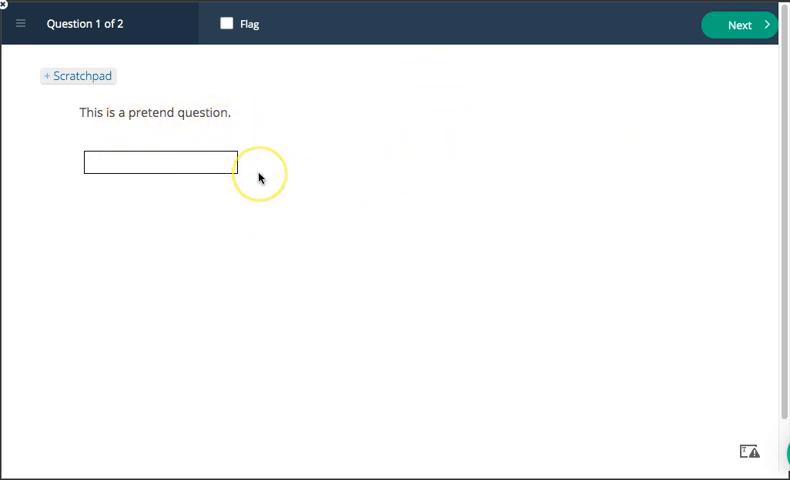
mouse_move(230, 97)
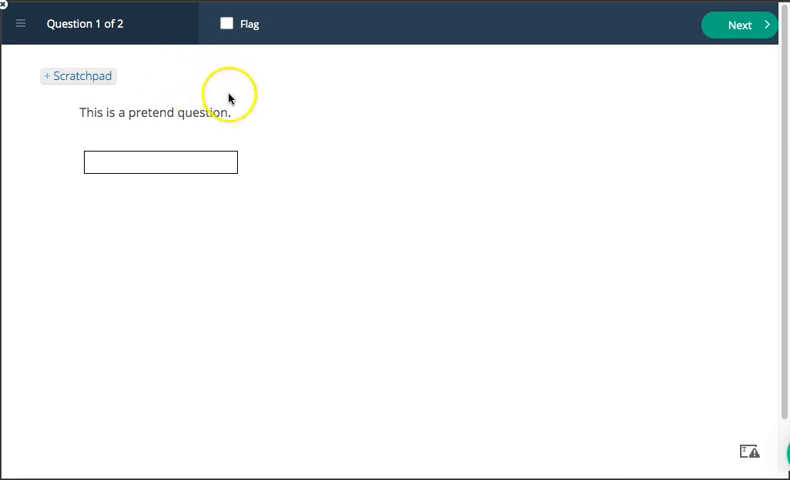
mouse_move(118, 130)
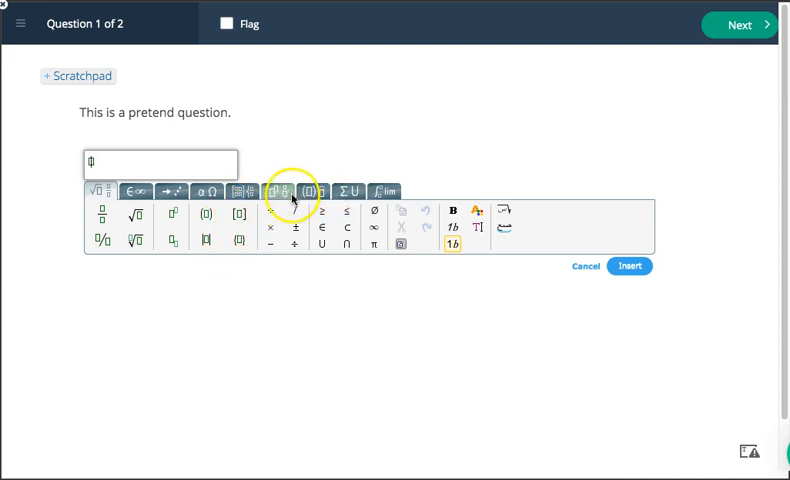
- Insert a square-bracket template and enter 0 and a comma, giving "[0,"
left_click(240, 191)
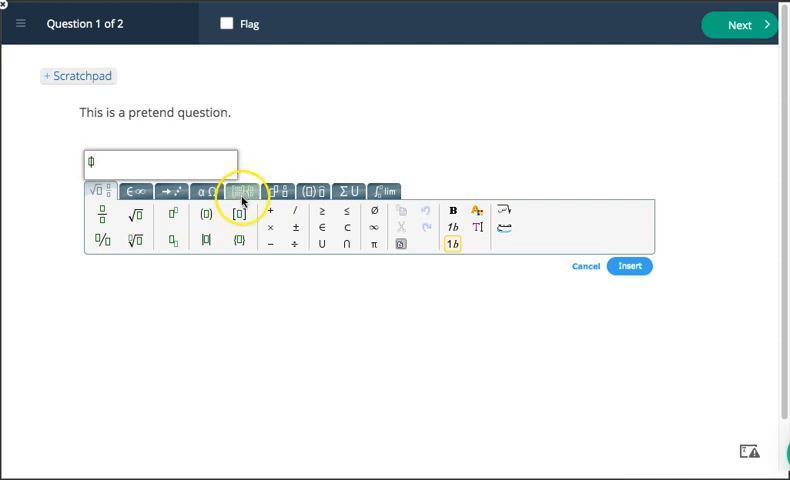
left_click(240, 190)
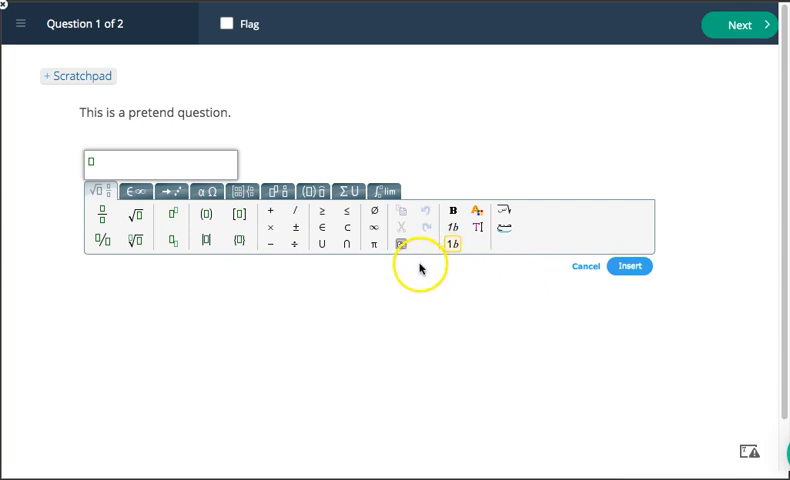
mouse_move(420, 267)
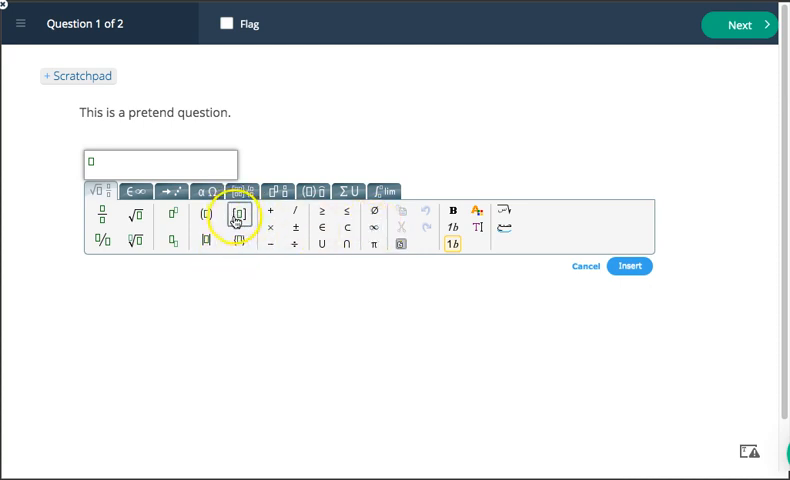
left_click(237, 212)
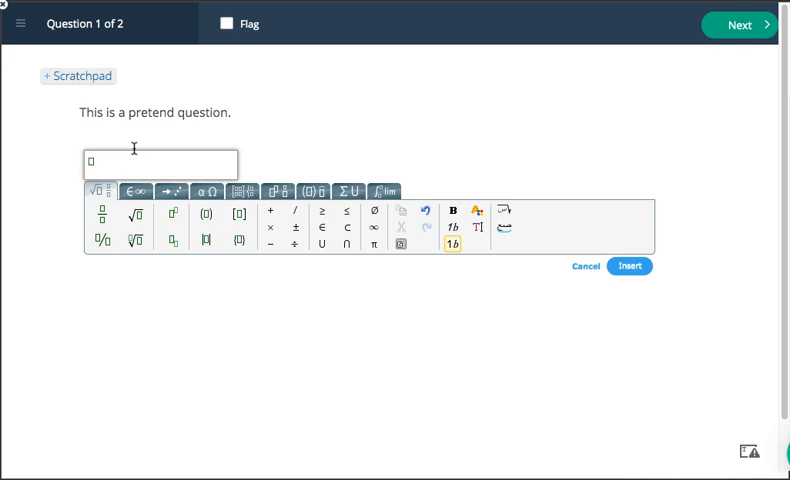
left_click(205, 212)
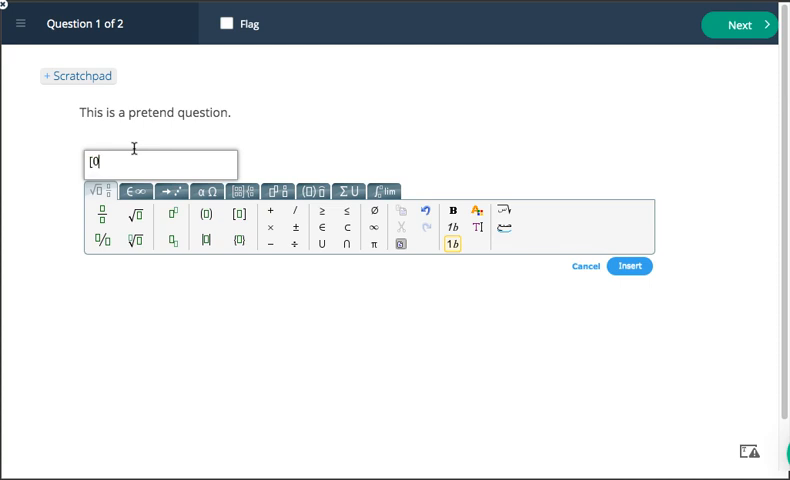
type(",")
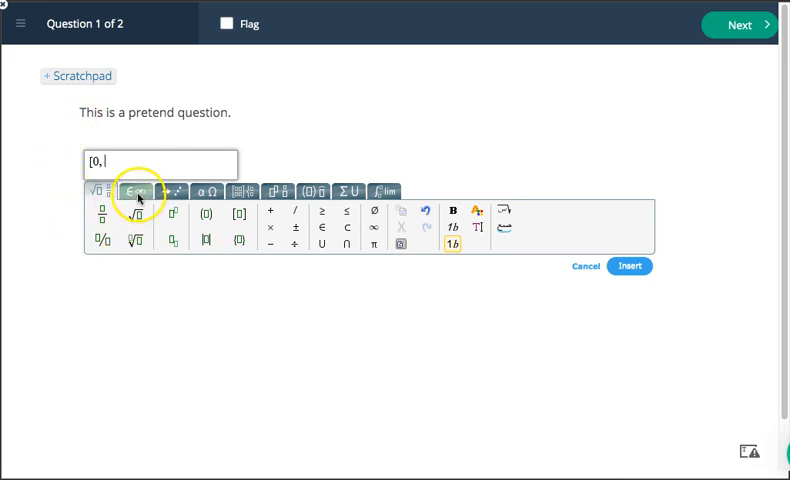
- Add ∞ from the symbol tab and insert the finished interval [0, ∞)
left_click(137, 191)
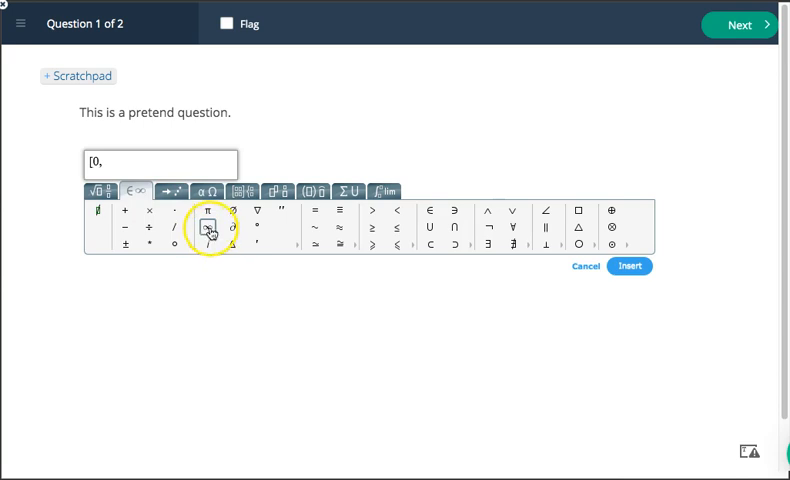
mouse_move(208, 234)
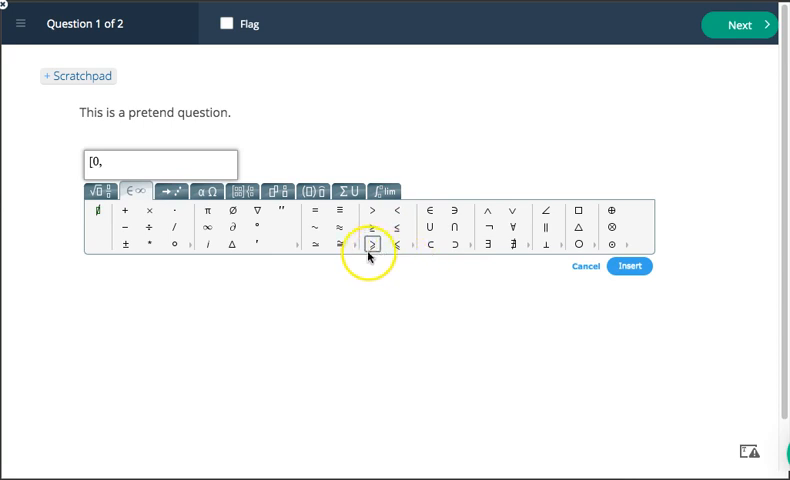
mouse_move(356, 249)
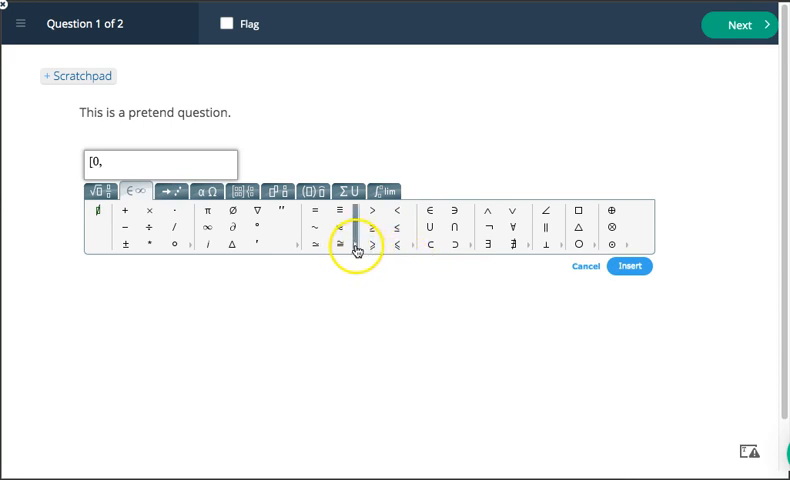
left_click(356, 245)
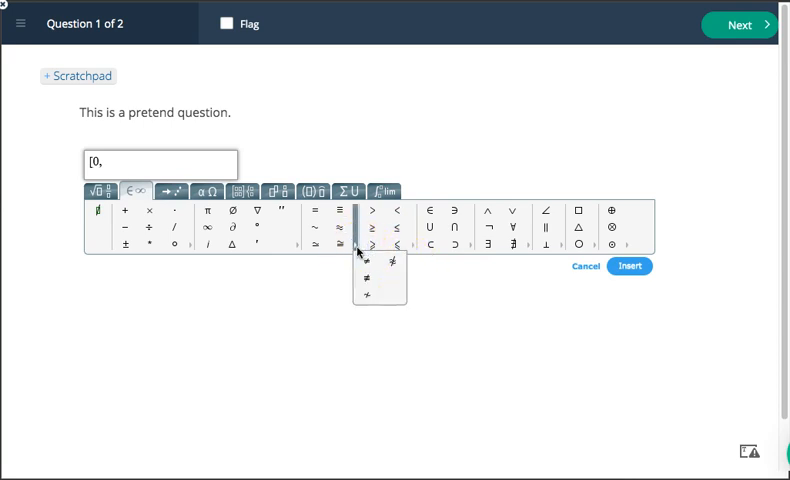
mouse_move(297, 248)
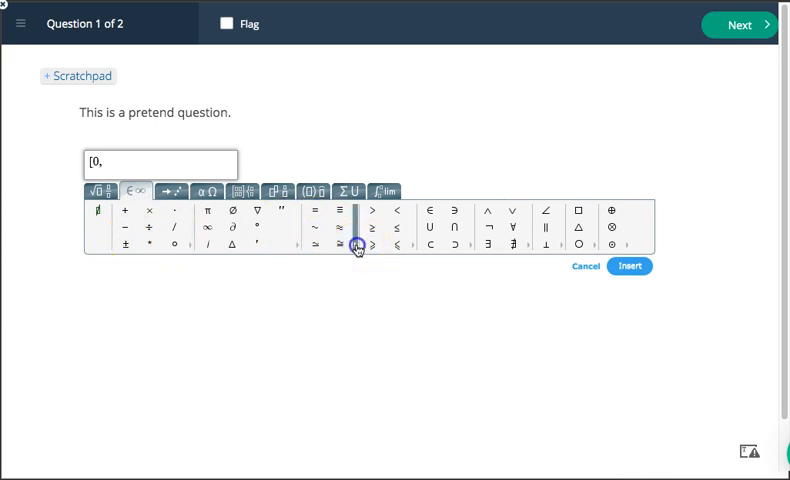
left_click(357, 246)
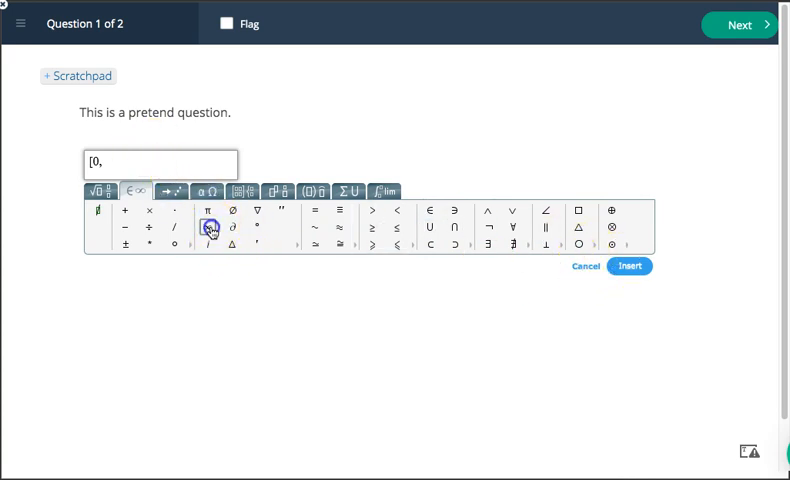
left_click(206, 227)
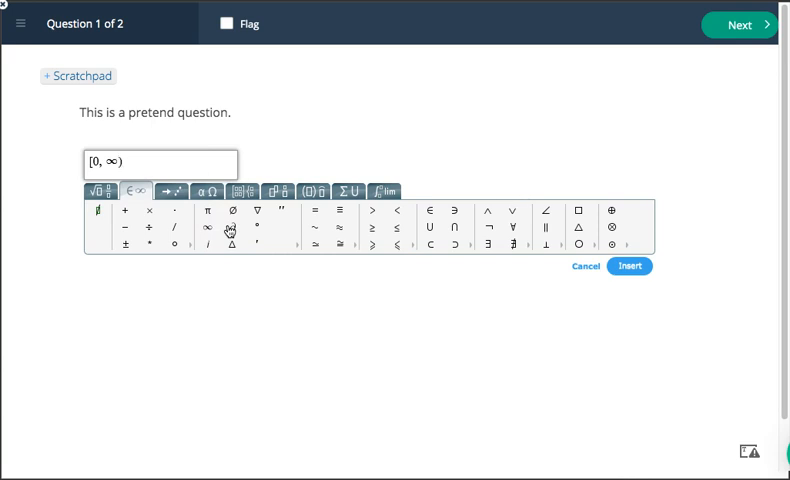
left_click(630, 266)
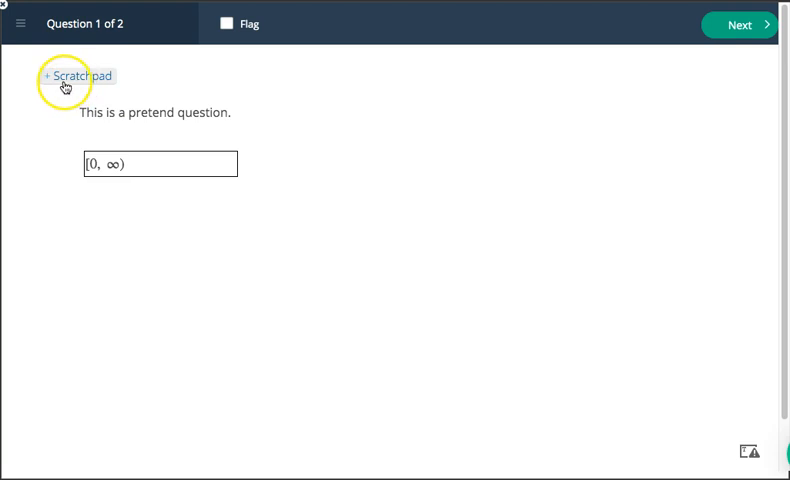
- Open the scratchpad and handwrite log 2 − log 8 = log 2/8
left_click(73, 75)
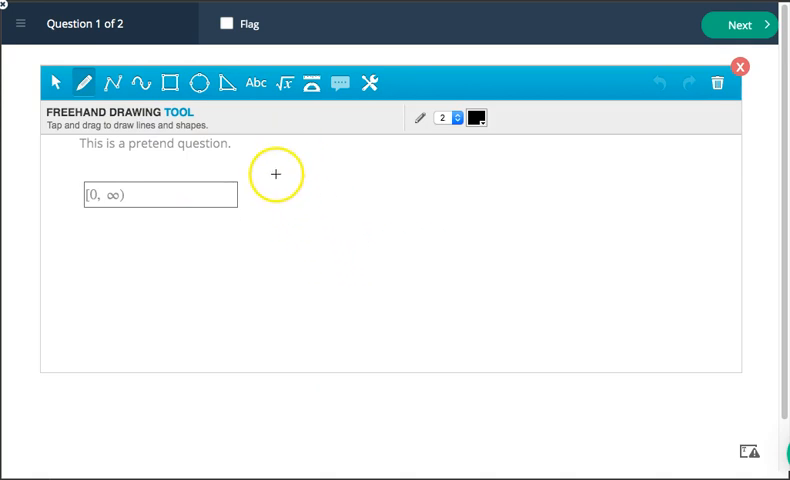
left_click(87, 82)
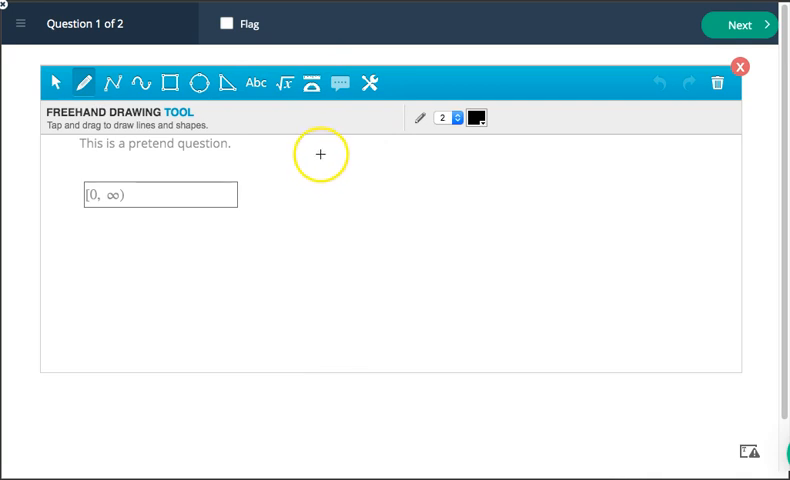
left_click_drag(318, 150, 330, 162)
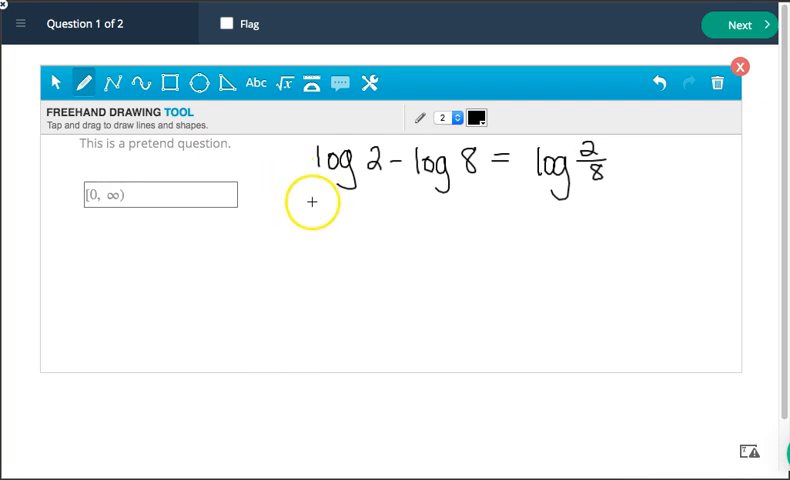
mouse_move(301, 209)
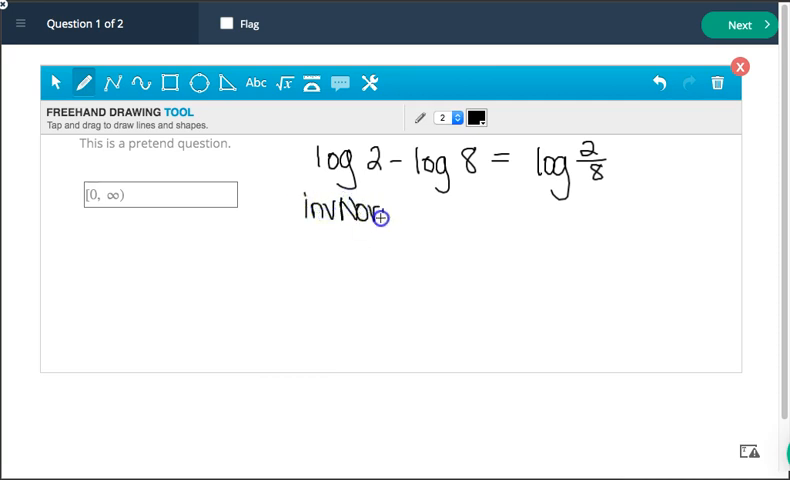
- Handwrite invNorm(.98, 0, 1) on the scratchpad
left_click_drag(378, 215, 430, 212)
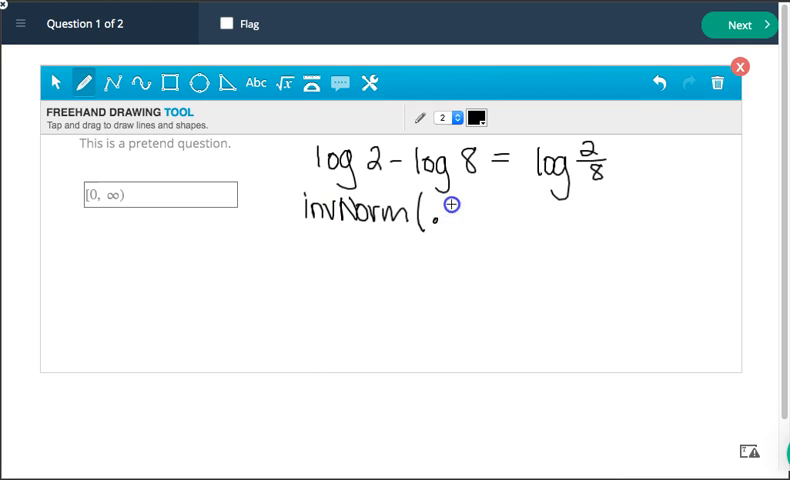
left_click_drag(445, 210, 478, 215)
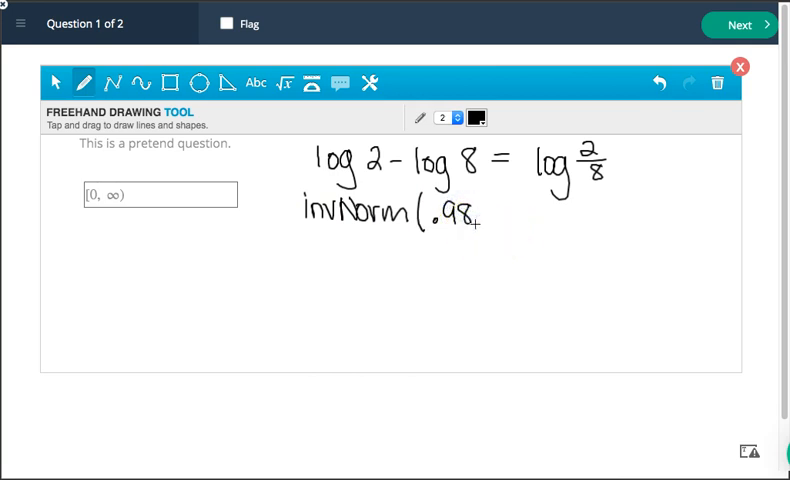
left_click_drag(480, 225, 545, 230)
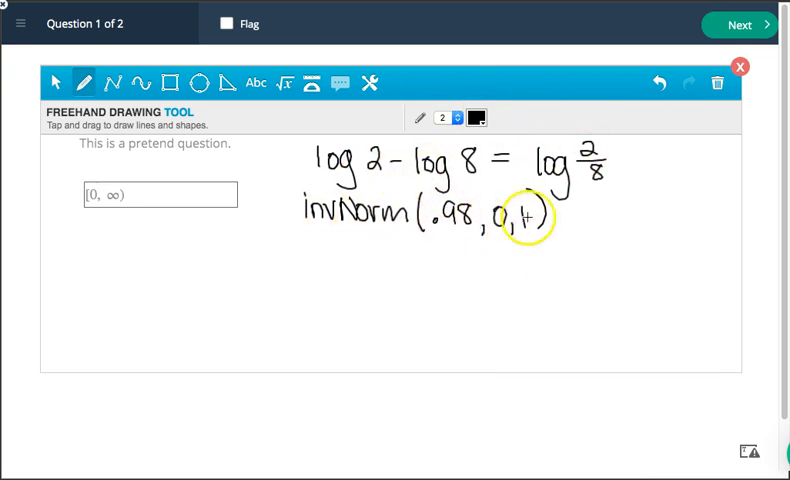
left_click_drag(520, 218, 438, 228)
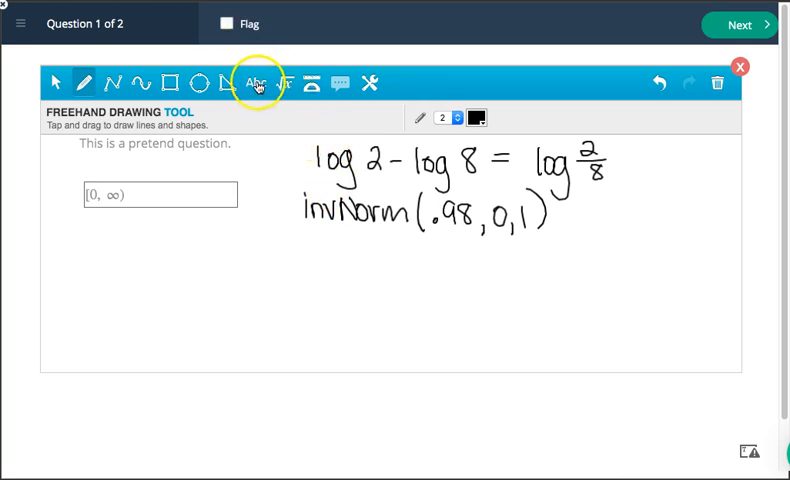
- Add the typed text note "invNorm (.98, 0, 1)" to the scratchpad canvas
left_click(259, 83)
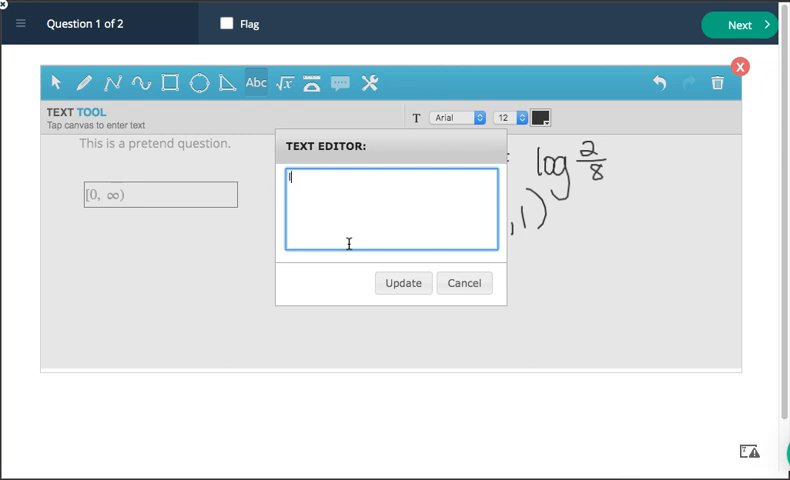
type("inv")
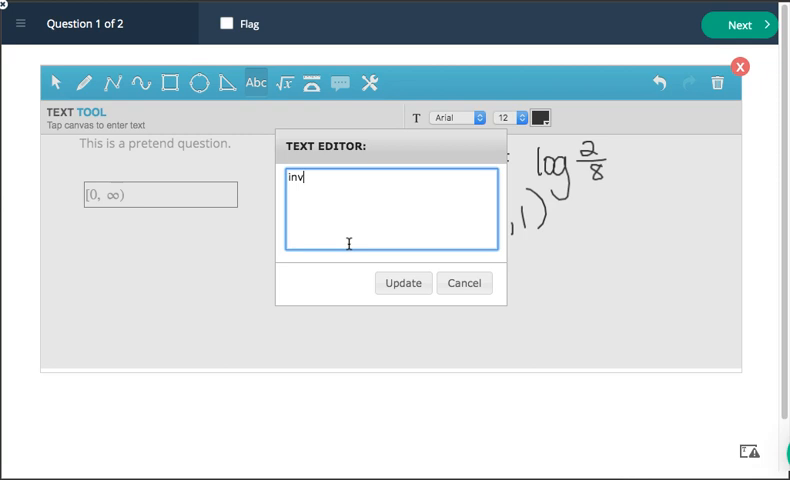
type("Norm (")
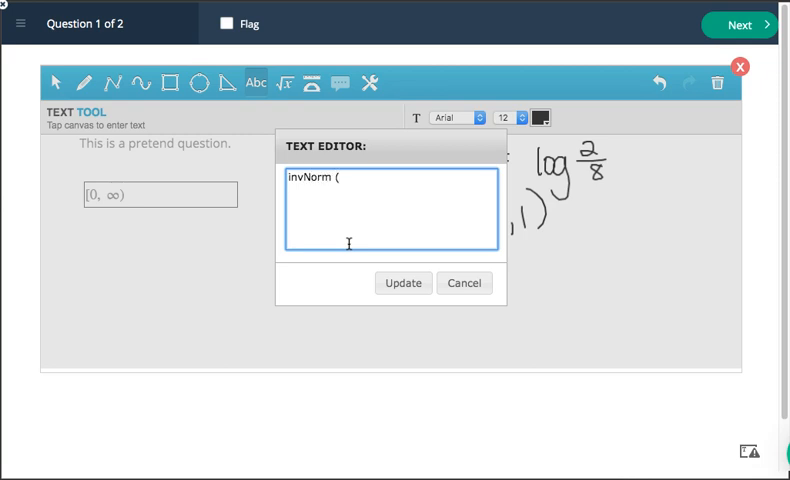
type(".98,")
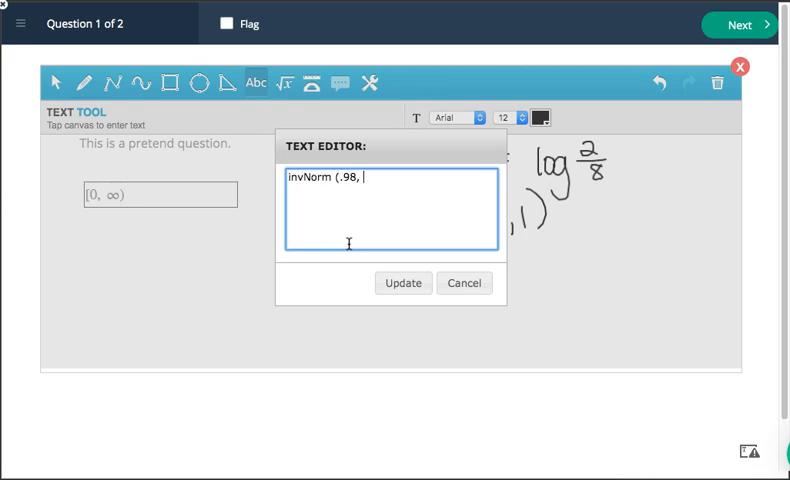
type("0, 1)")
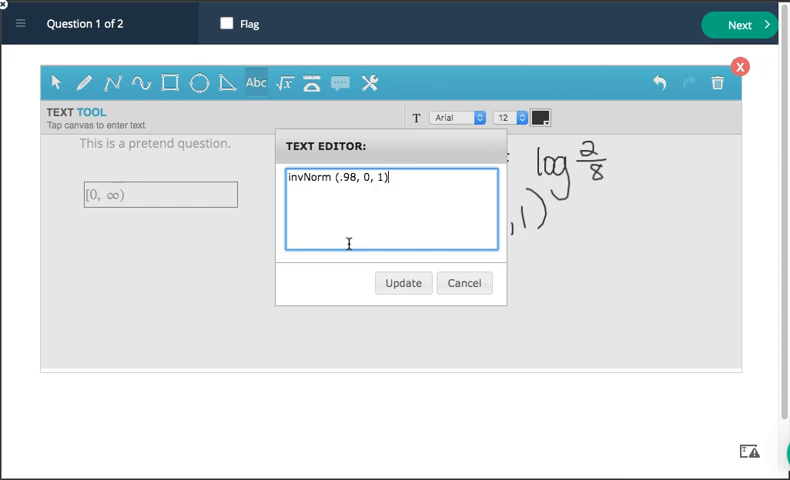
left_click(403, 283)
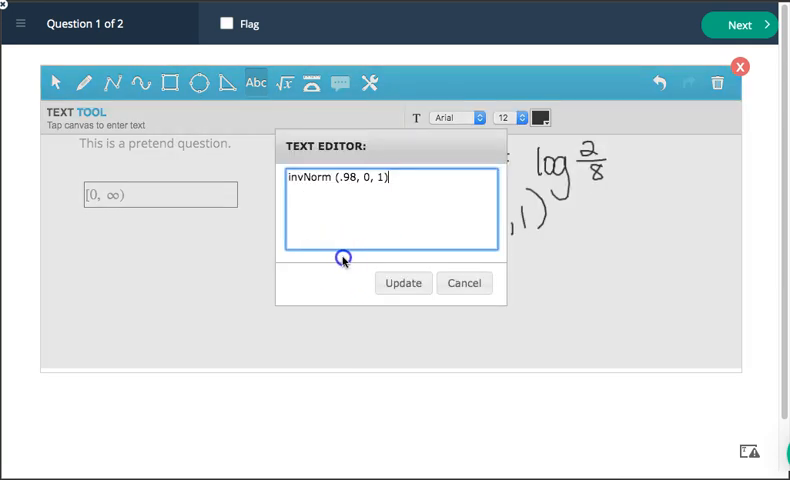
left_click(403, 283)
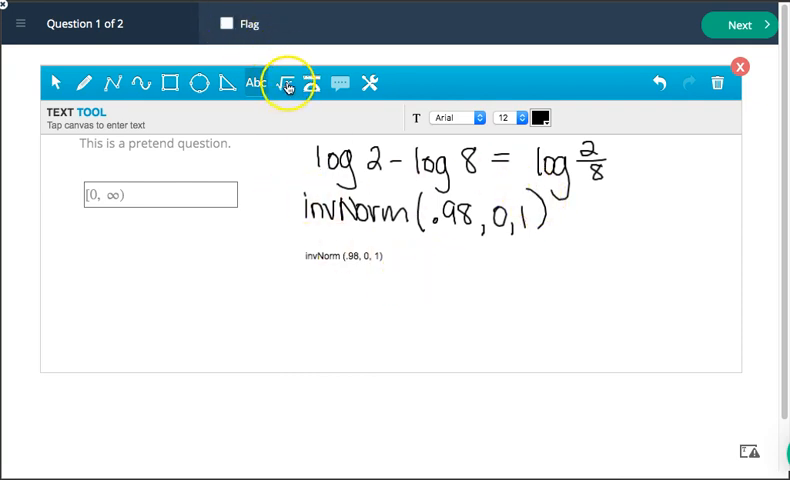
left_click(289, 83)
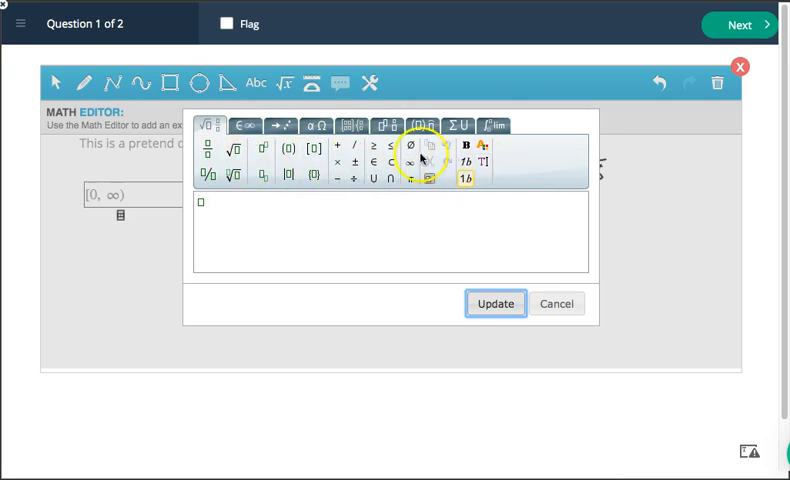
left_click(316, 125)
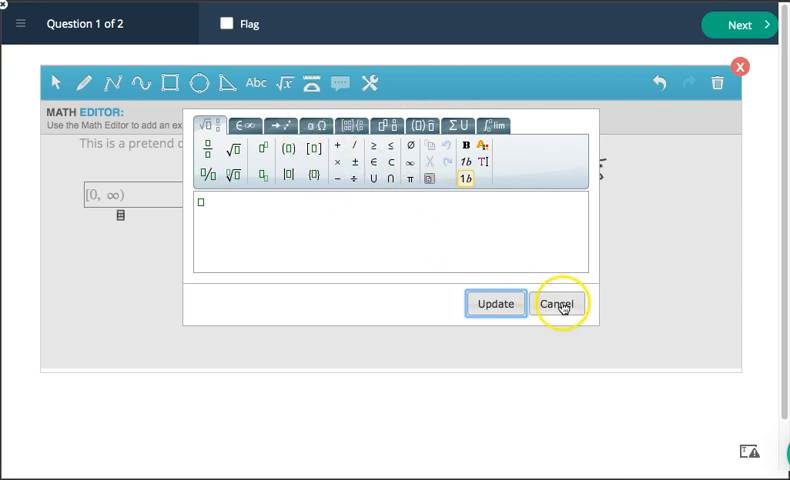
left_click(559, 303)
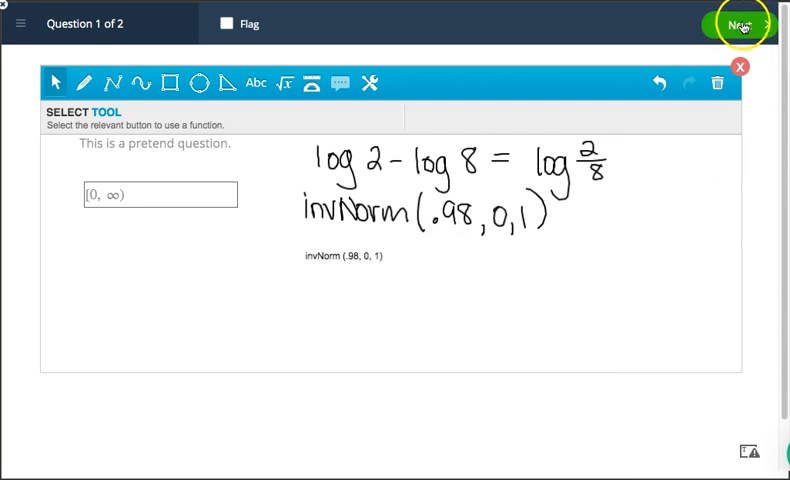
- Go to question 2 and select the Abc text tool on its scratchpad
left_click(742, 24)
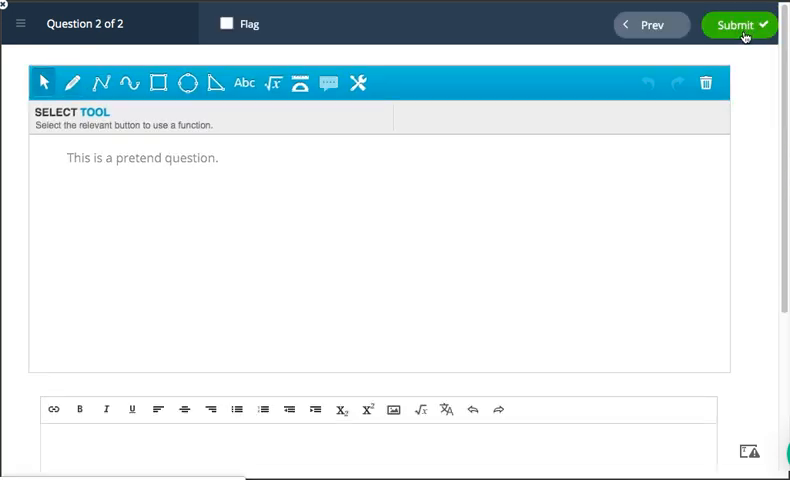
left_click(73, 83)
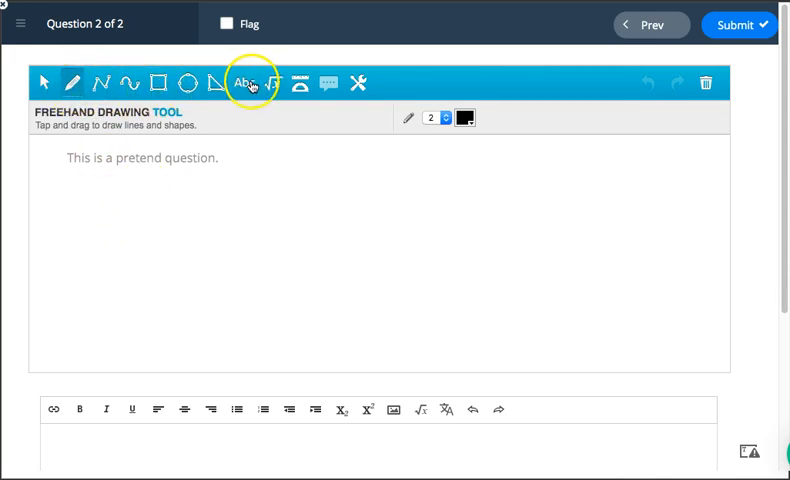
left_click(246, 83)
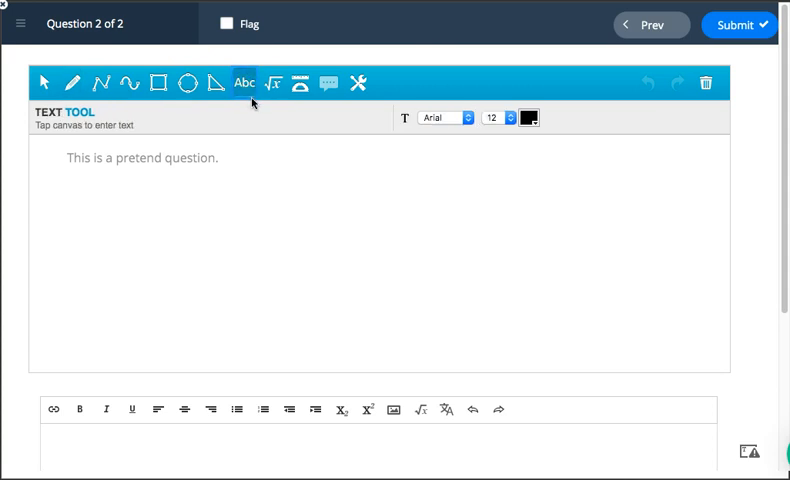
- Build 10^-2 = 1/100 in the Math Editor with a fraction template and place it
left_click(278, 83)
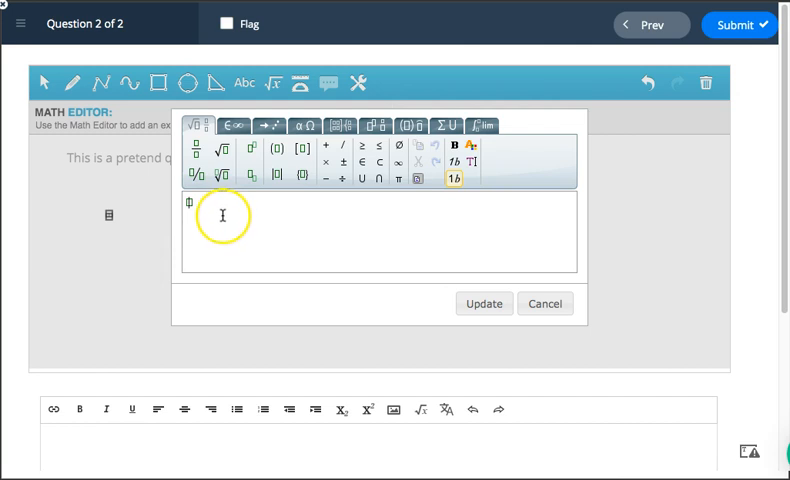
mouse_move(259, 212)
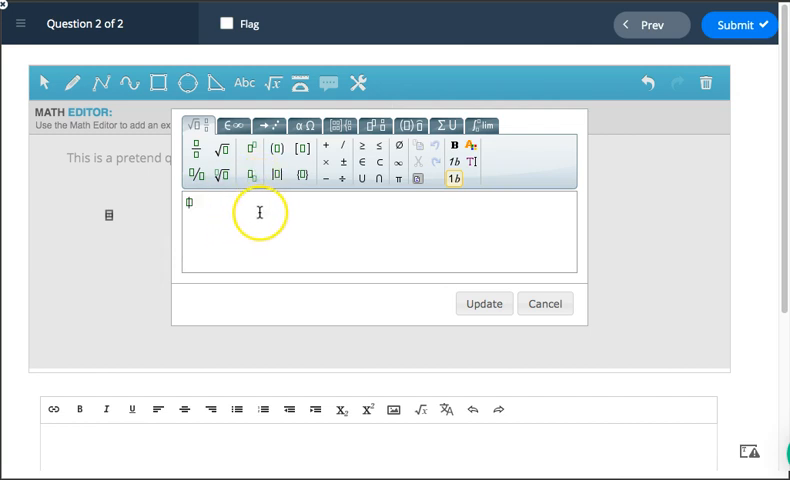
mouse_move(258, 212)
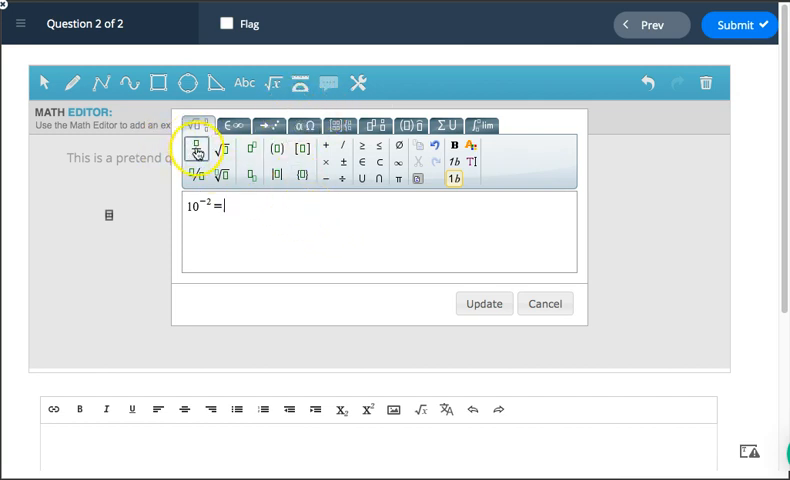
left_click(196, 149)
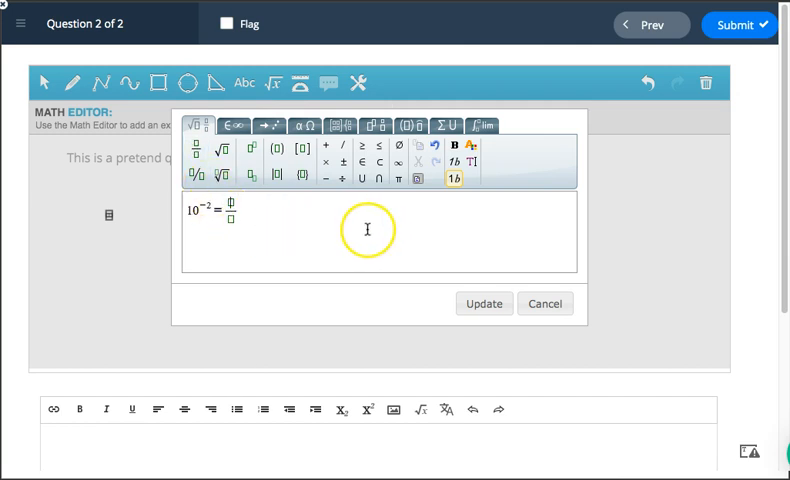
type("1/")
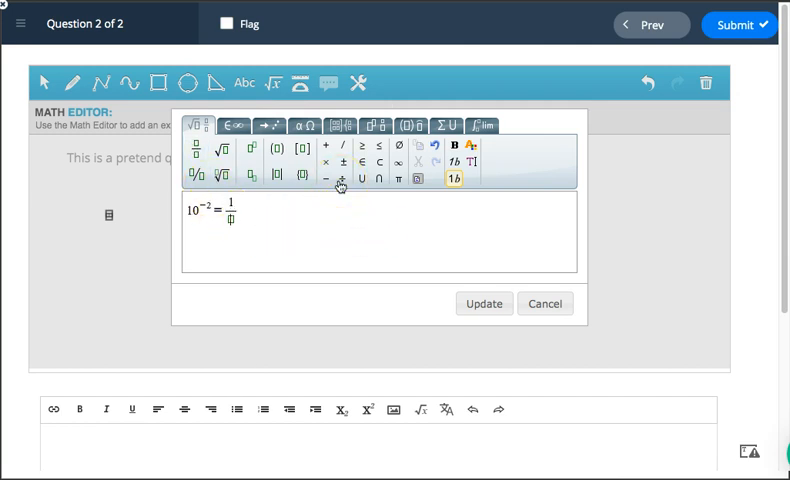
type("100")
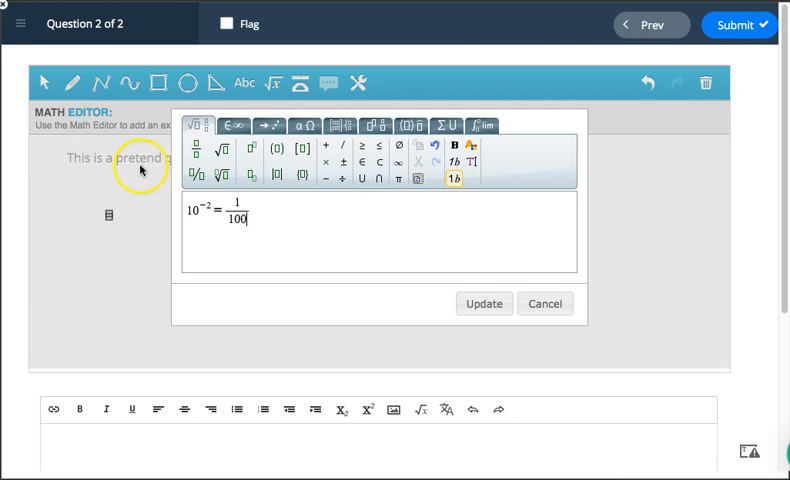
left_click(483, 303)
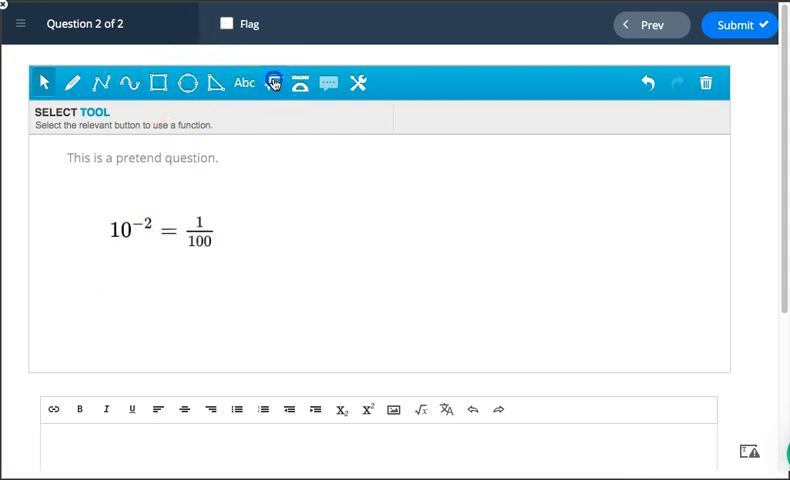
left_click(274, 83)
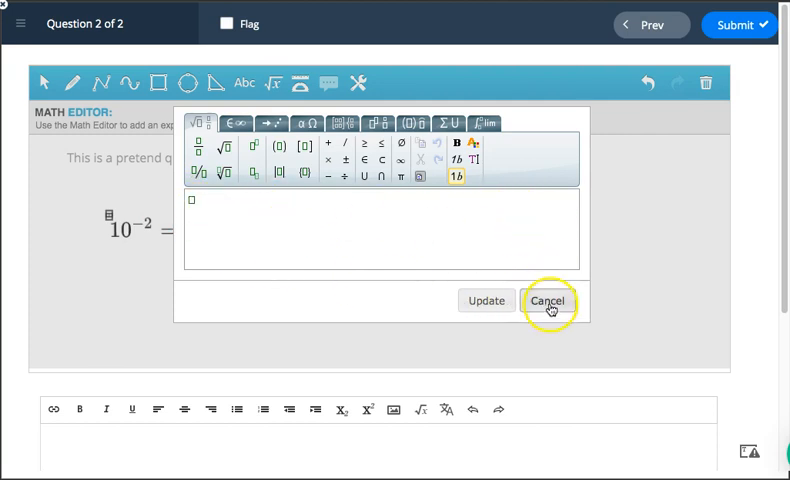
left_click(548, 301)
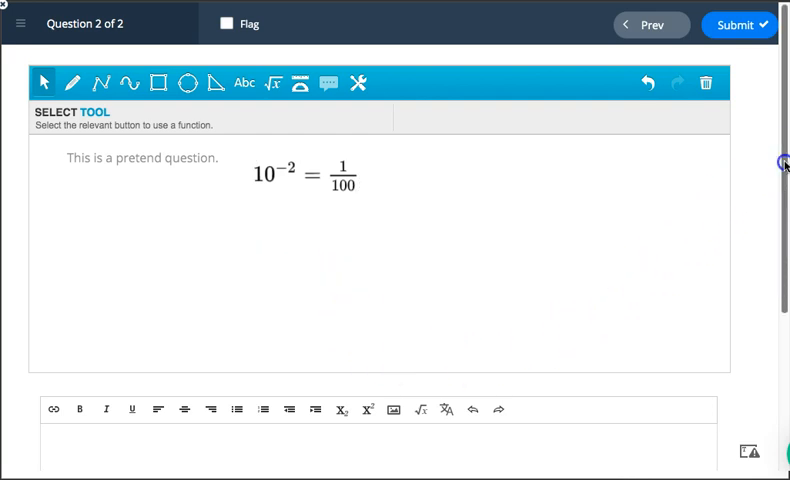
scroll("down", 3)
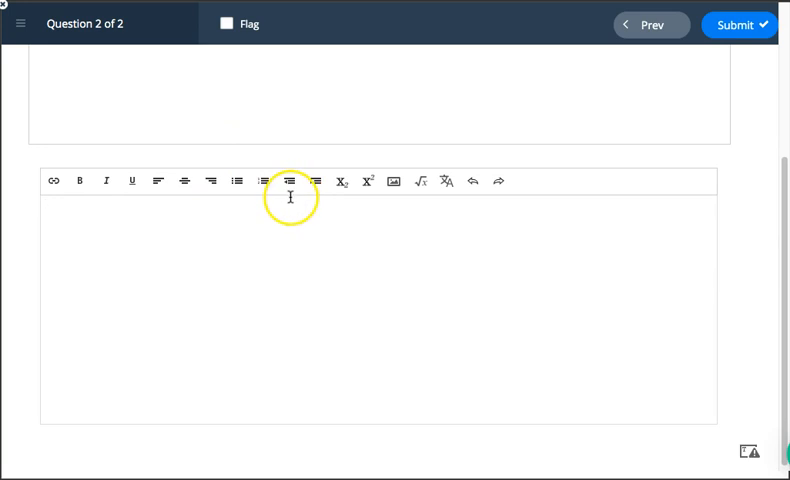
left_click(369, 181)
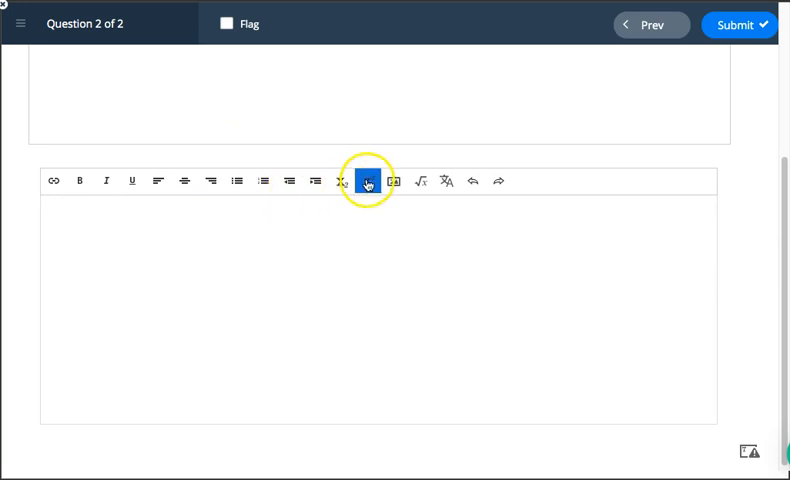
left_click(366, 181)
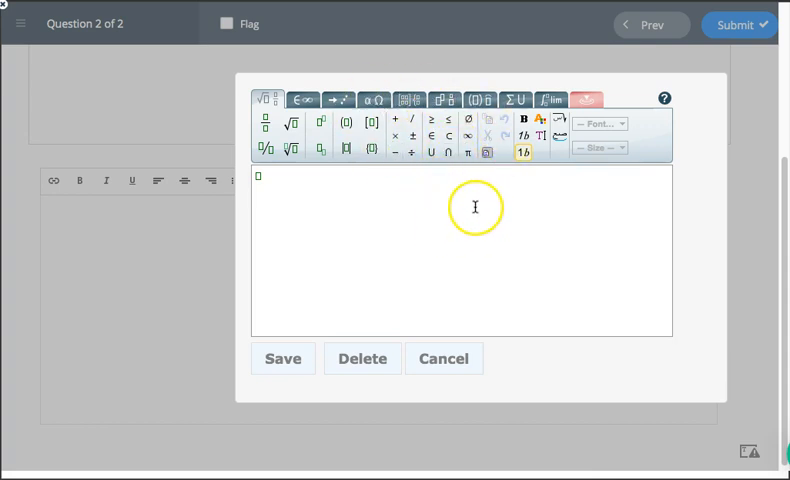
mouse_move(249, 52)
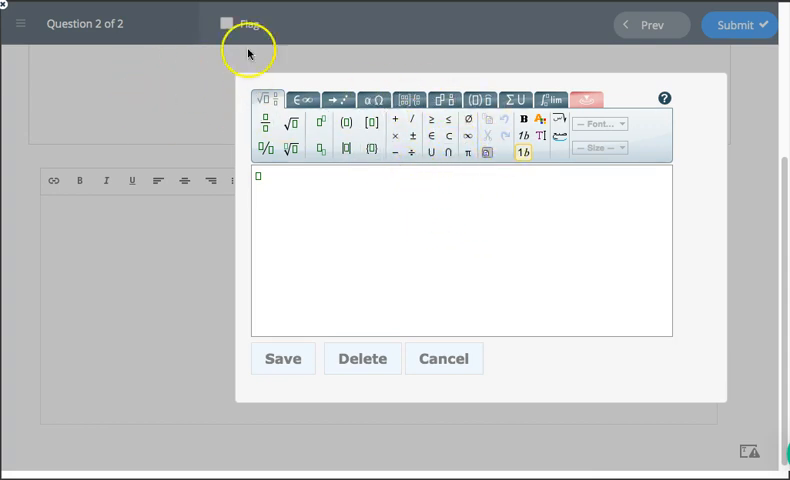
mouse_move(432, 358)
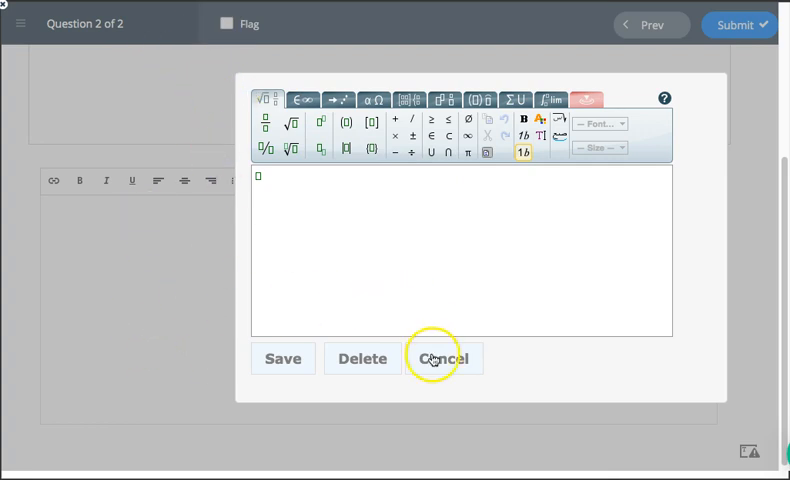
left_click(443, 358)
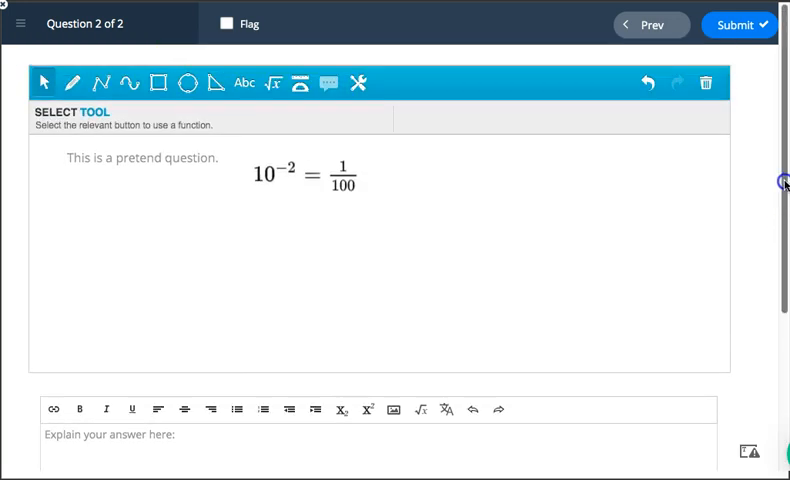
mouse_move(740, 24)
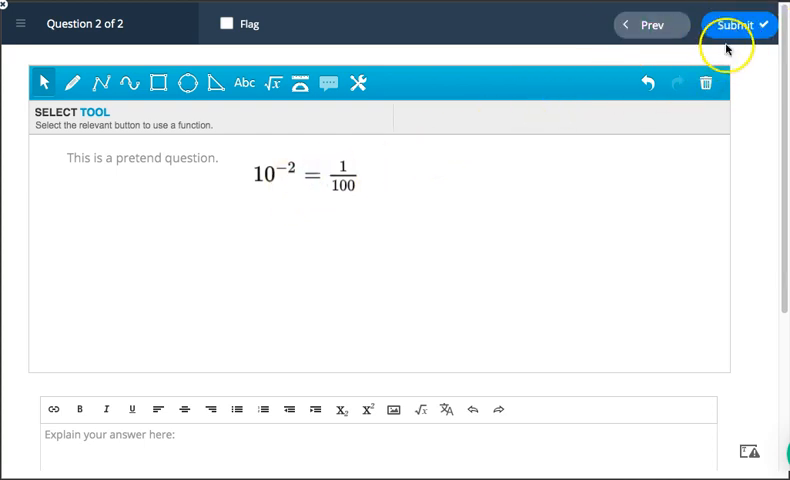
- Submit question 2, opening the review page with zero unanswered or flagged questions
left_click(739, 24)
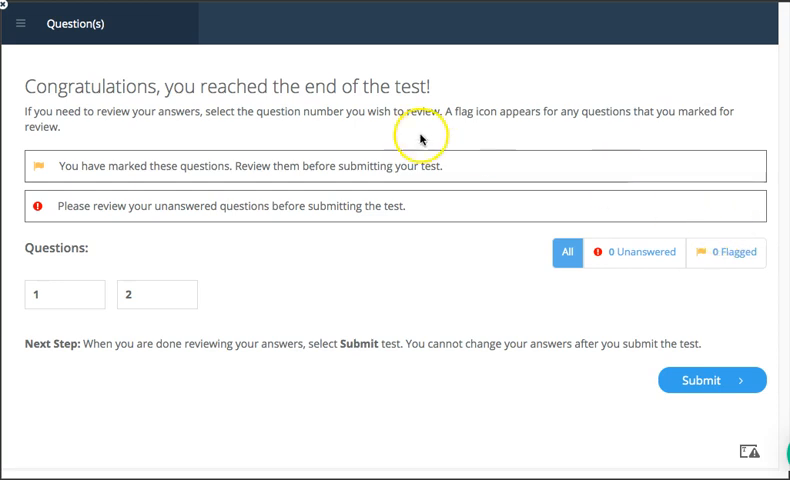